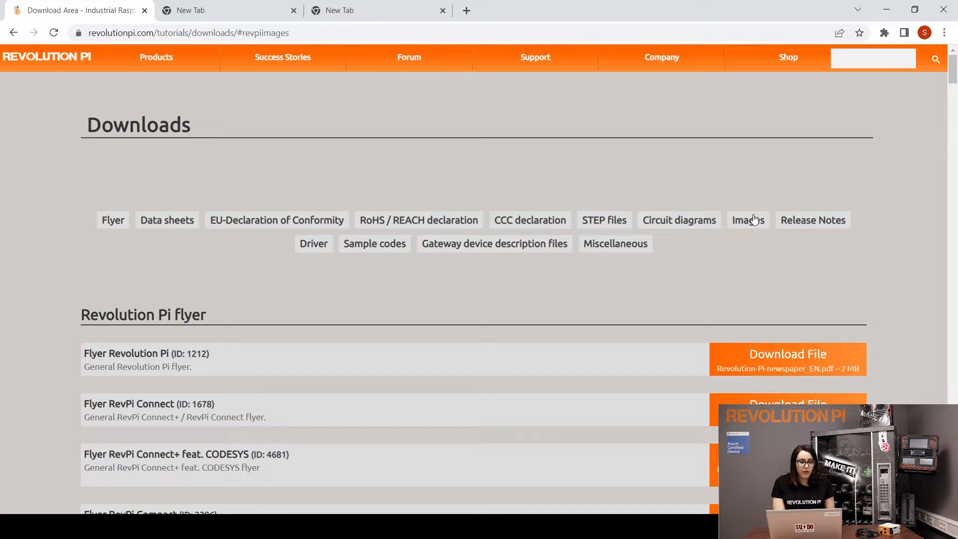
Download the RevPi Buster (08/2022) image from the Revolution Pi Images page.
left_click(746, 219)
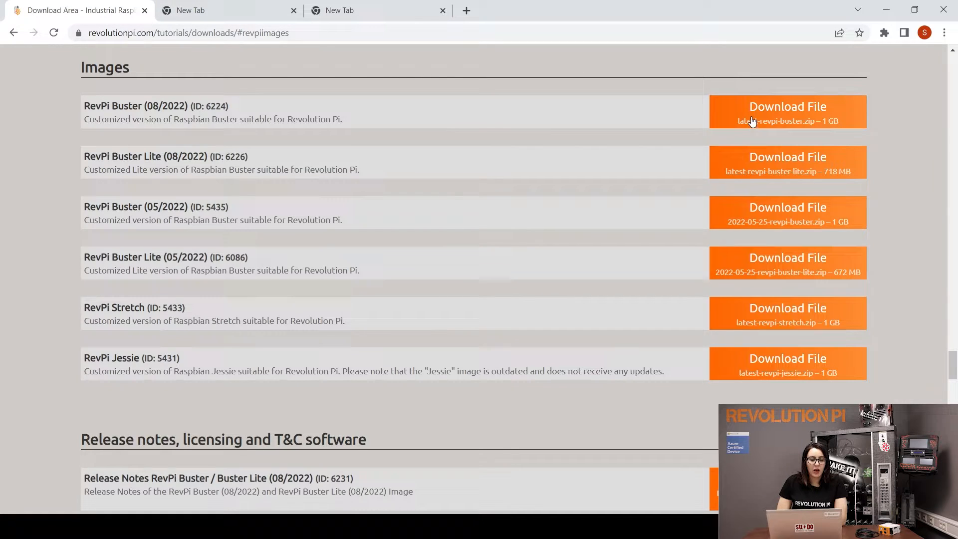
left_click(227, 10)
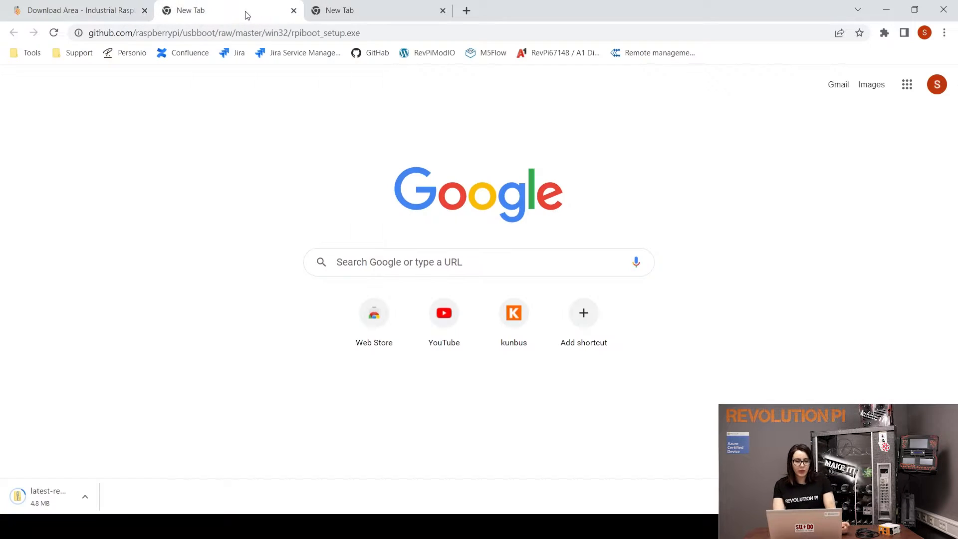
left_click(220, 32)
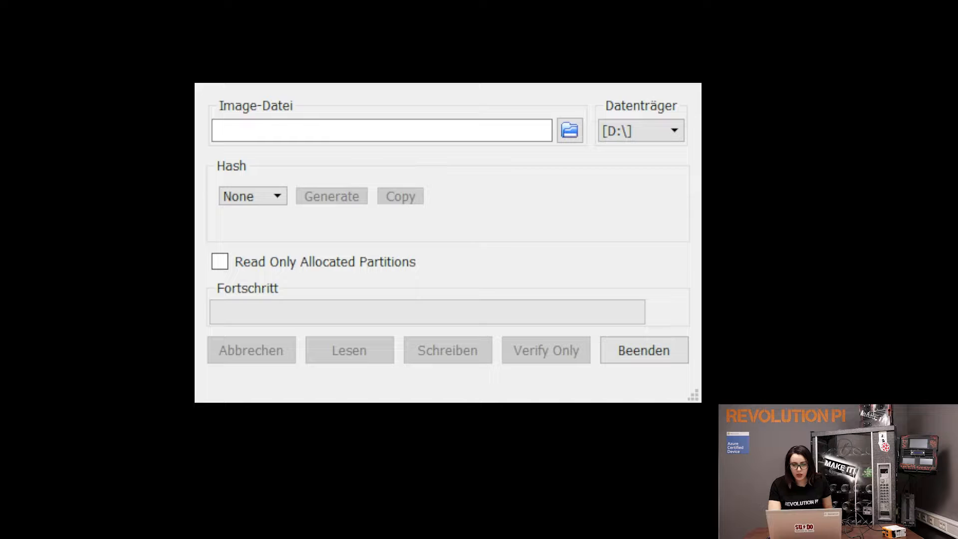
Start choosing 2022-07-28-revpi-buster.img as the source image for drive D:.
left_click(380, 130)
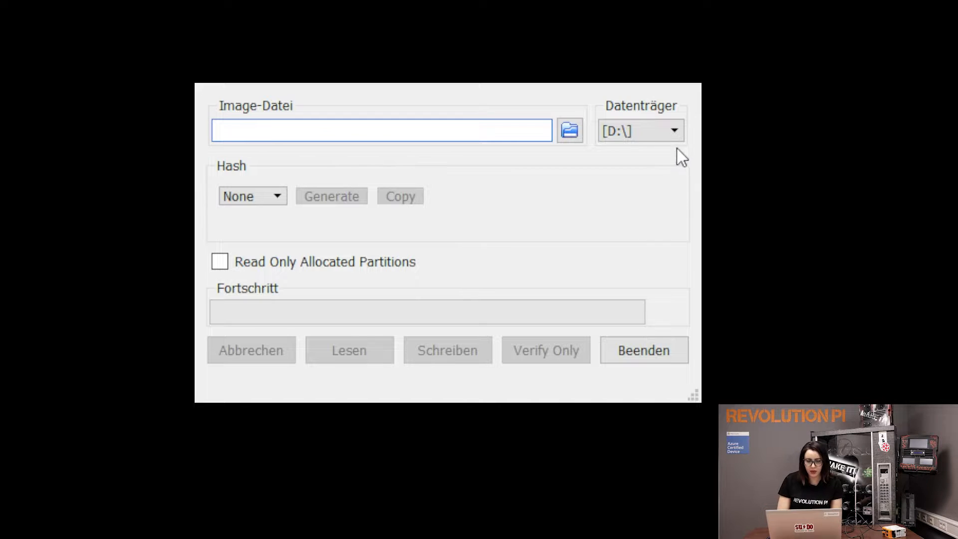
mouse_move(569, 129)
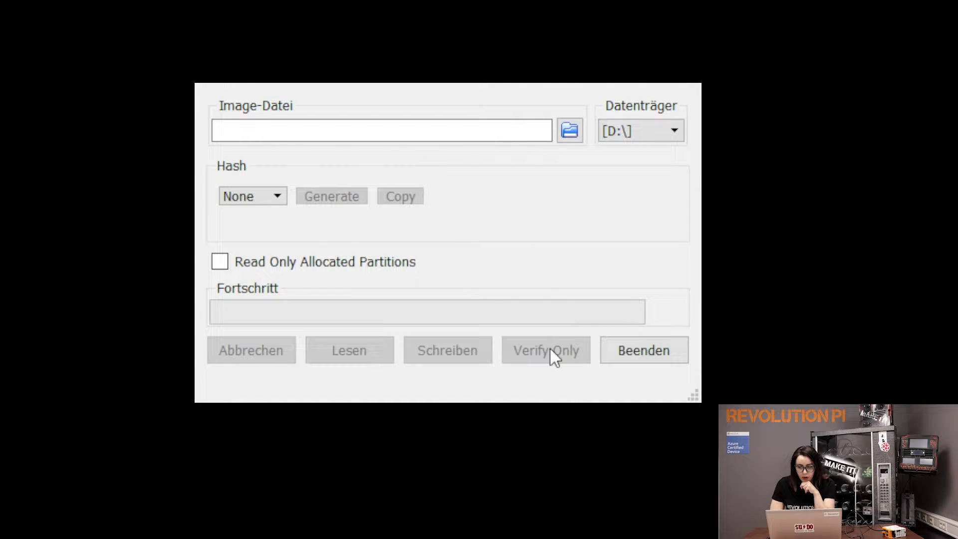
mouse_move(537, 355)
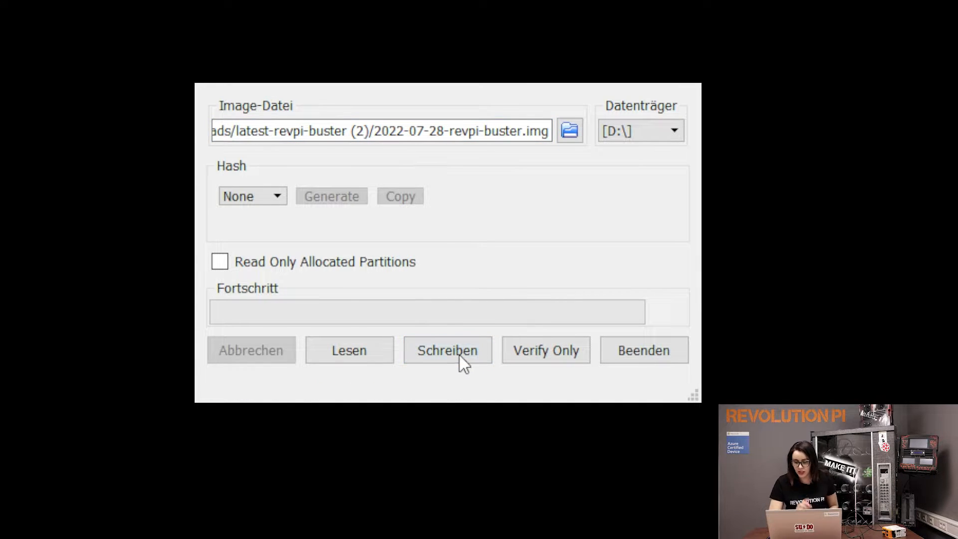
mouse_move(540, 293)
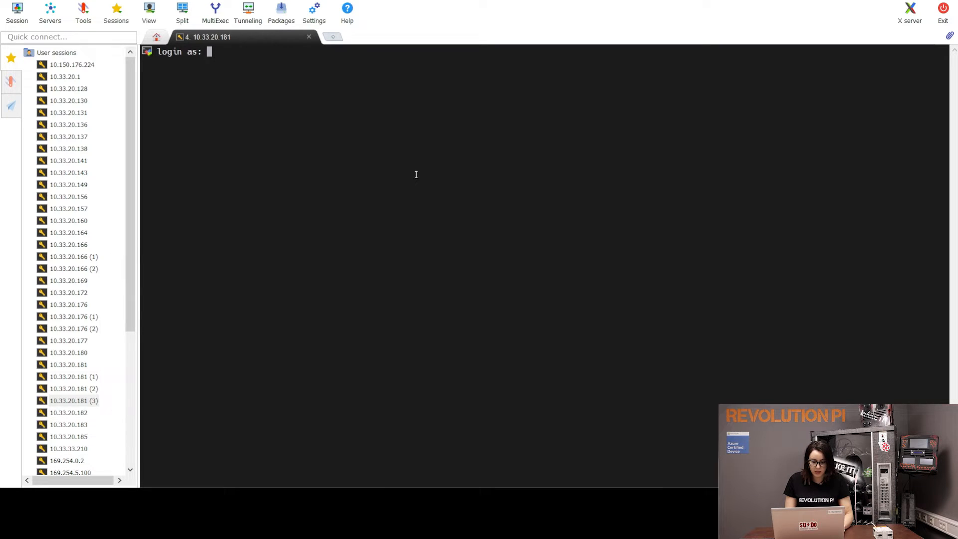
Log into the RevPi over SSH as user pi.
type("pi")
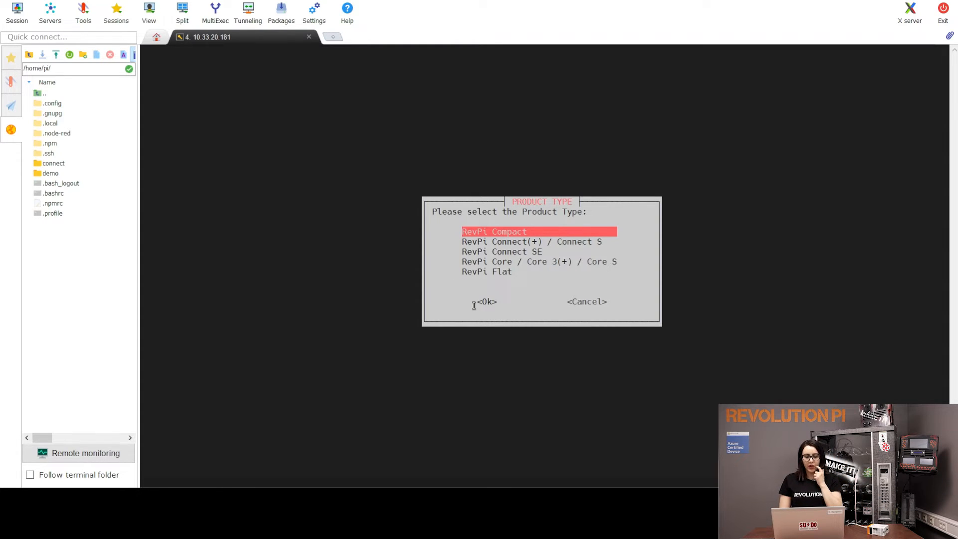
Confirm the product type and submit the RevPi serial number.
left_click(485, 301)
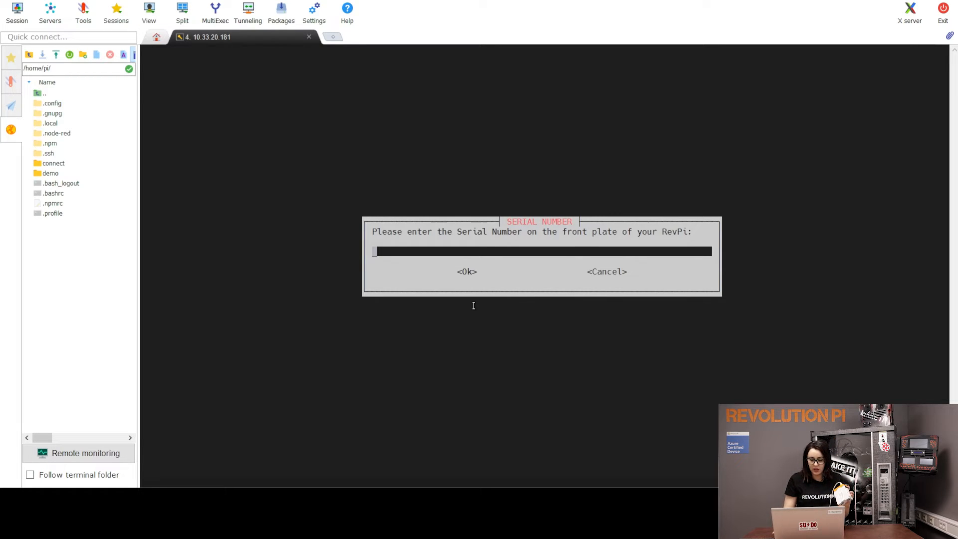
type("100274")
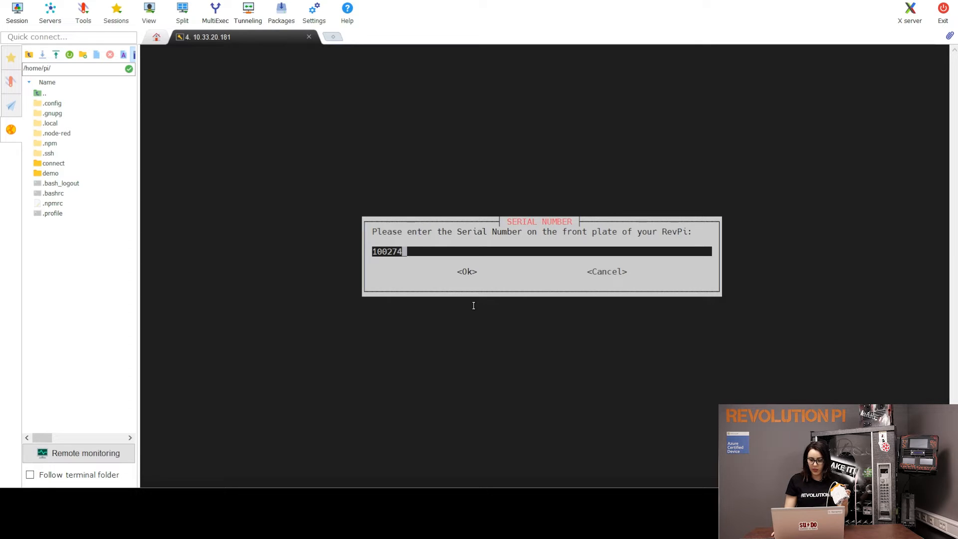
left_click(466, 271)
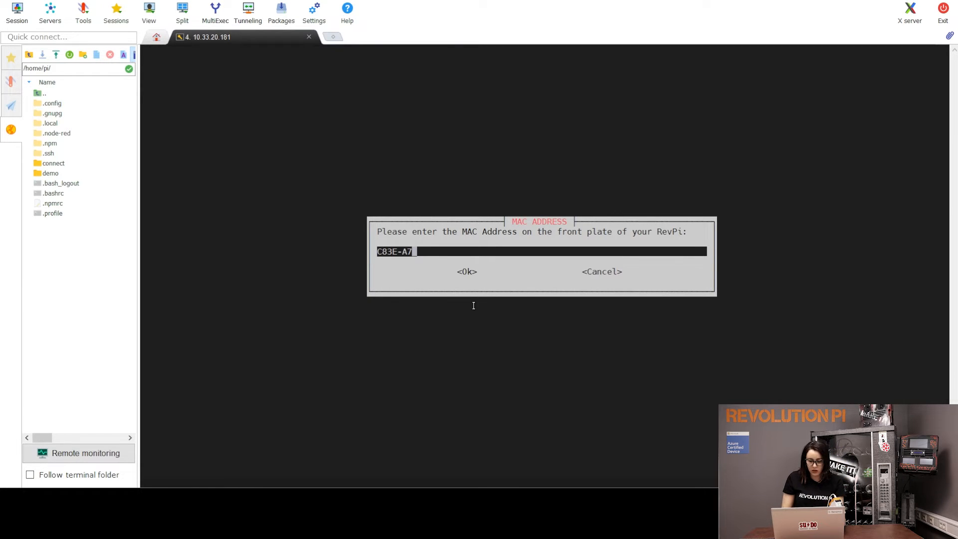
Enter the MAC address C83E-A701-91BC from the front plate and submit it.
type("01-")
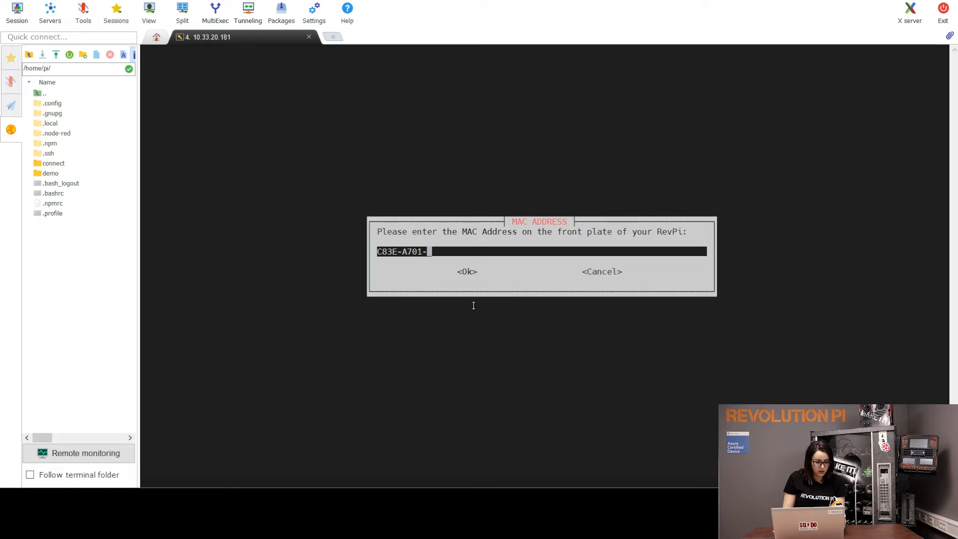
type("91")
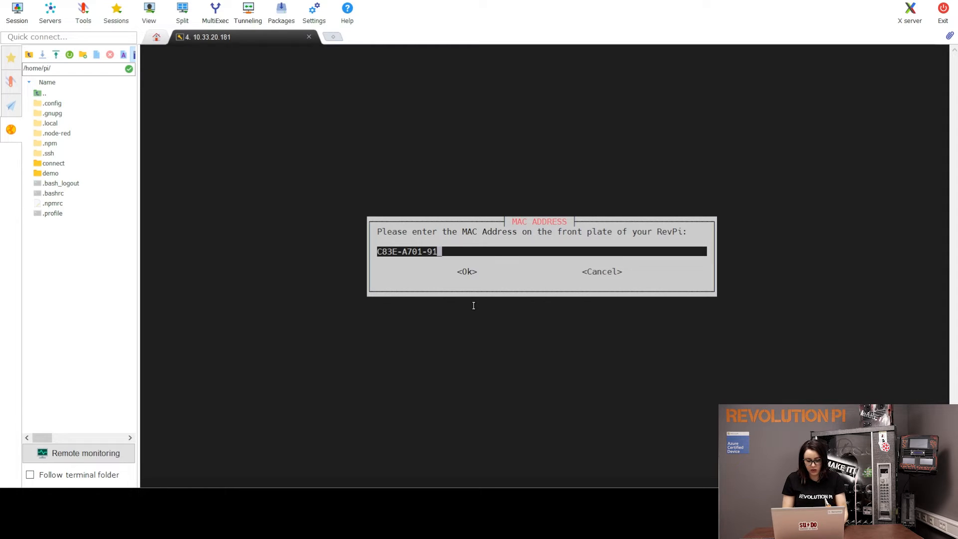
type("BC")
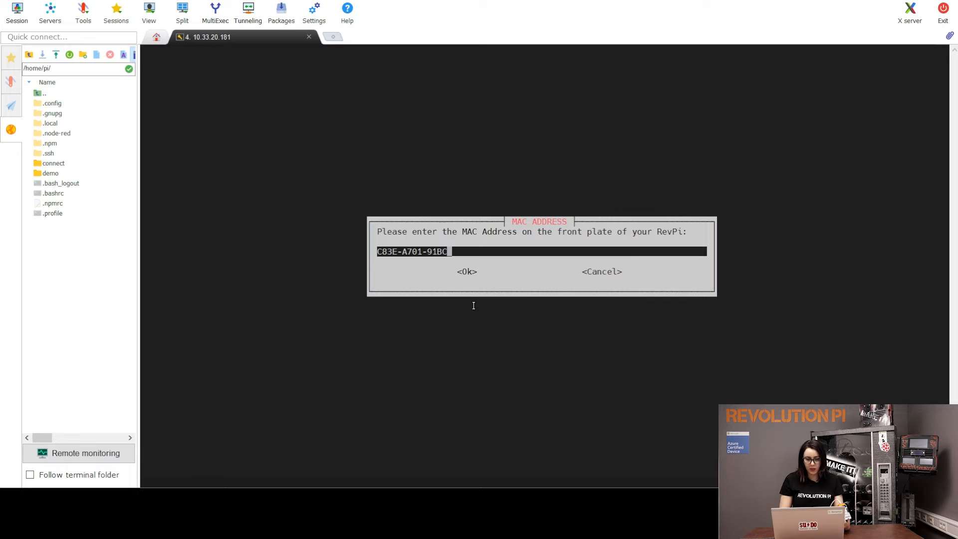
left_click(466, 271)
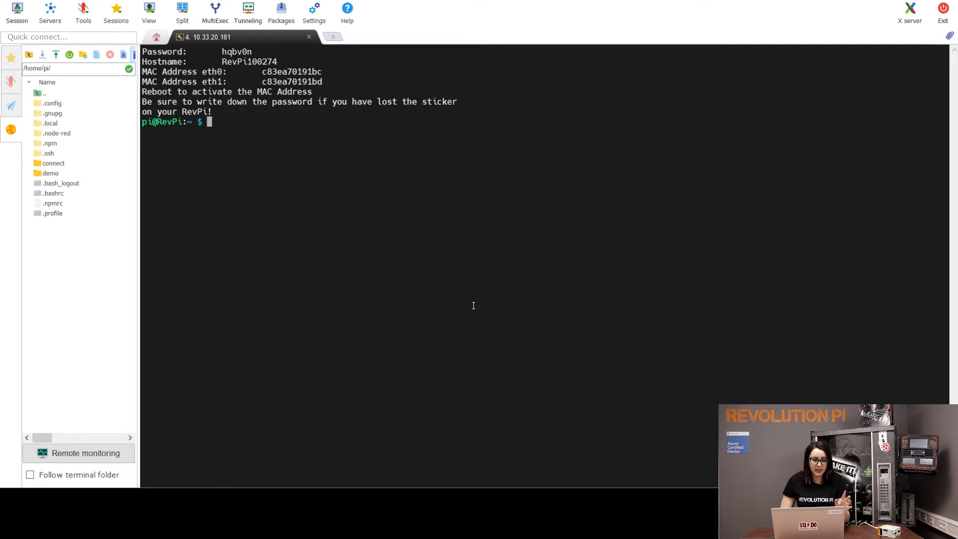
Run sudo raspi-config to start the configuration tool.
type("su")
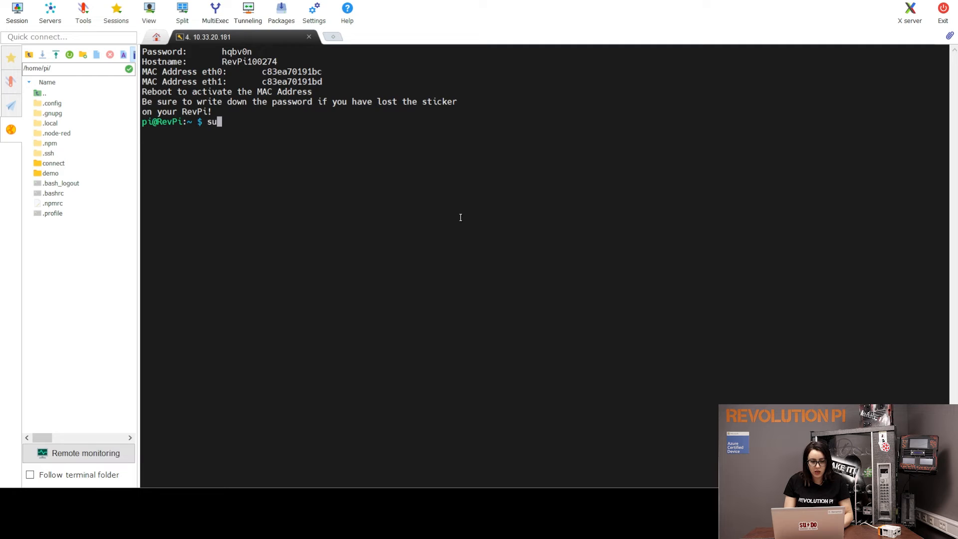
type("do")
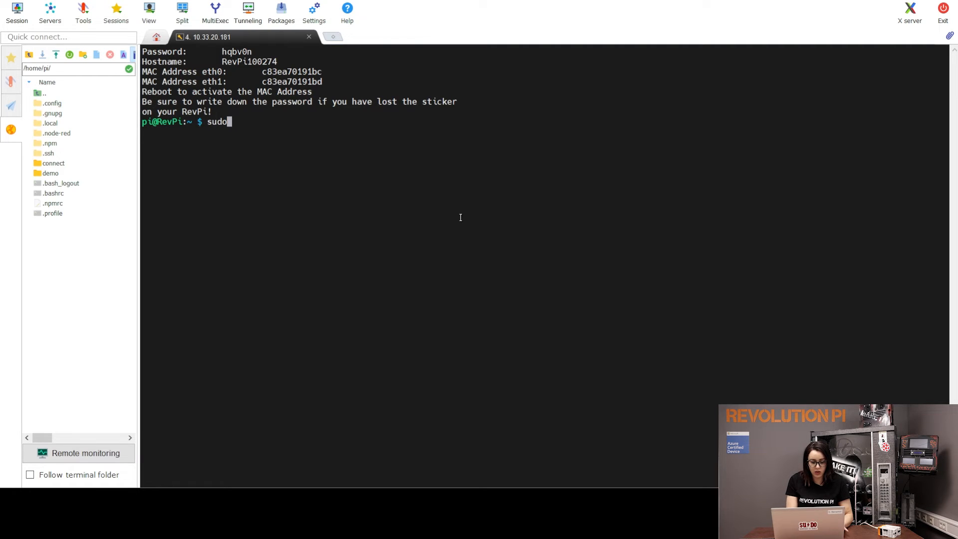
type("raspi-c")
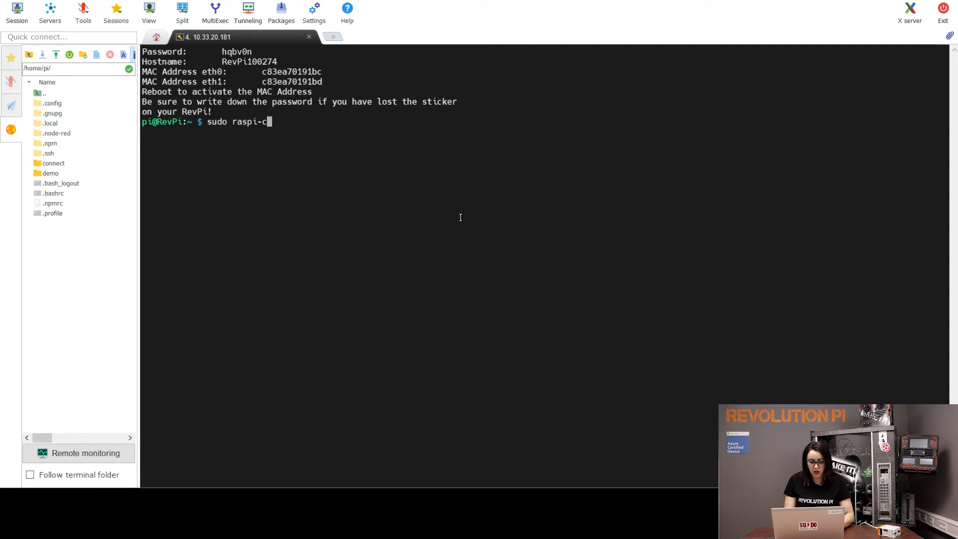
type("onfig")
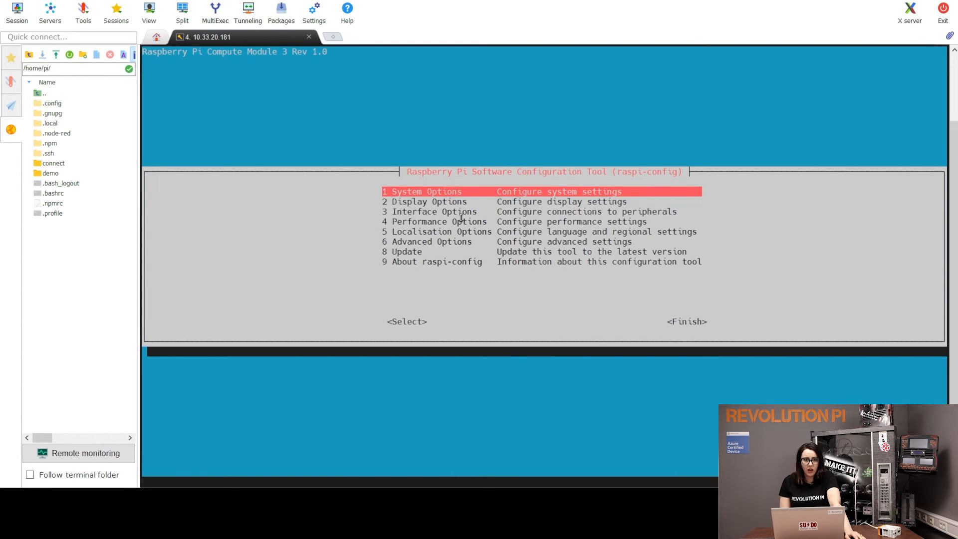
Expand the root filesystem, acknowledge the resize and finish to the reboot prompt.
key("Down")
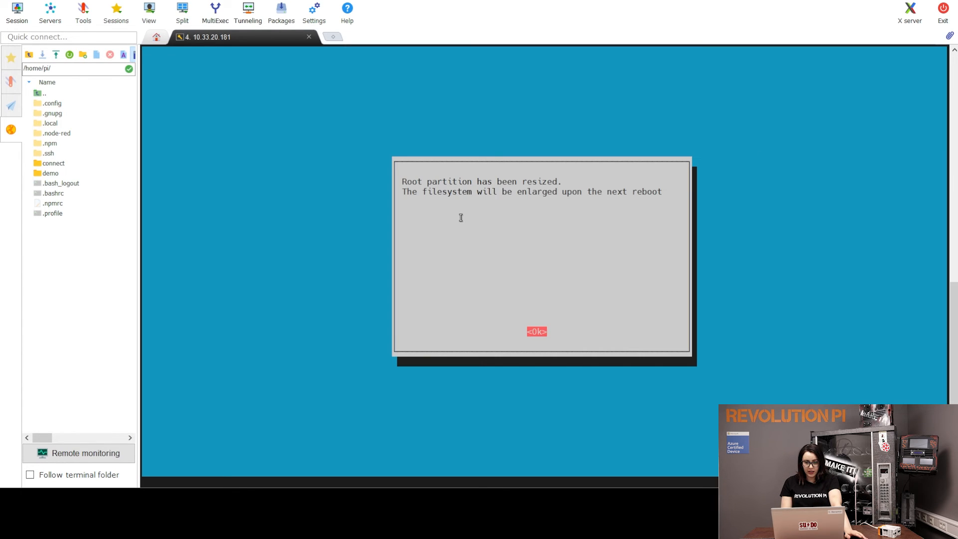
left_click(536, 332)
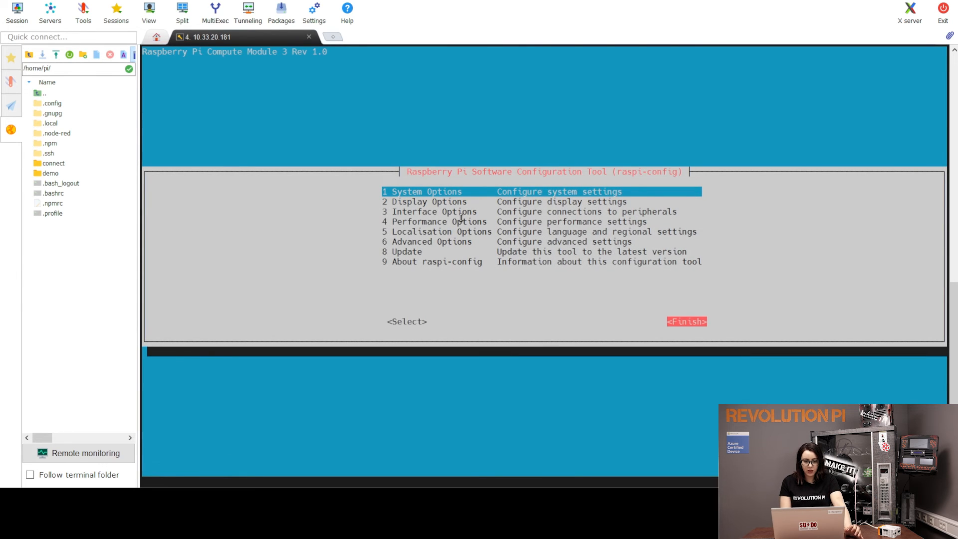
left_click(687, 321)
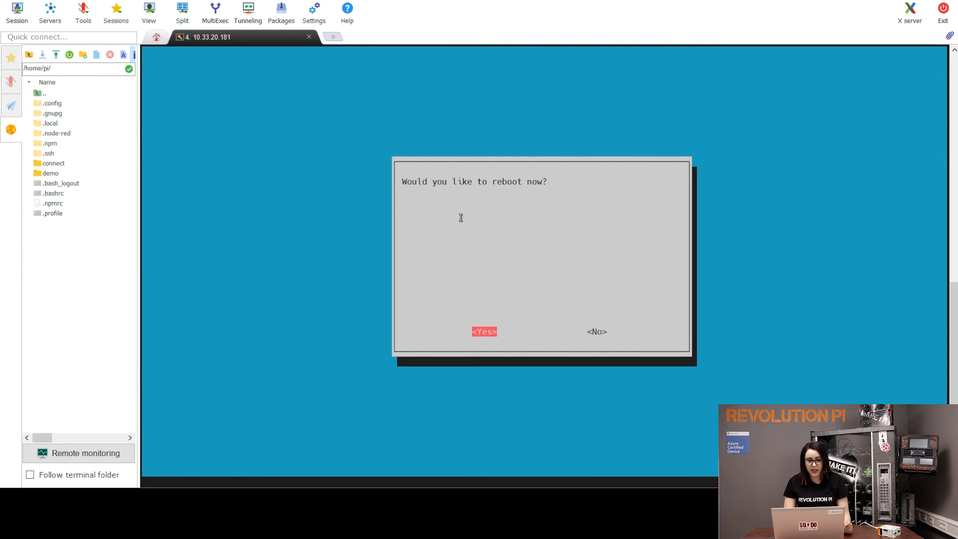